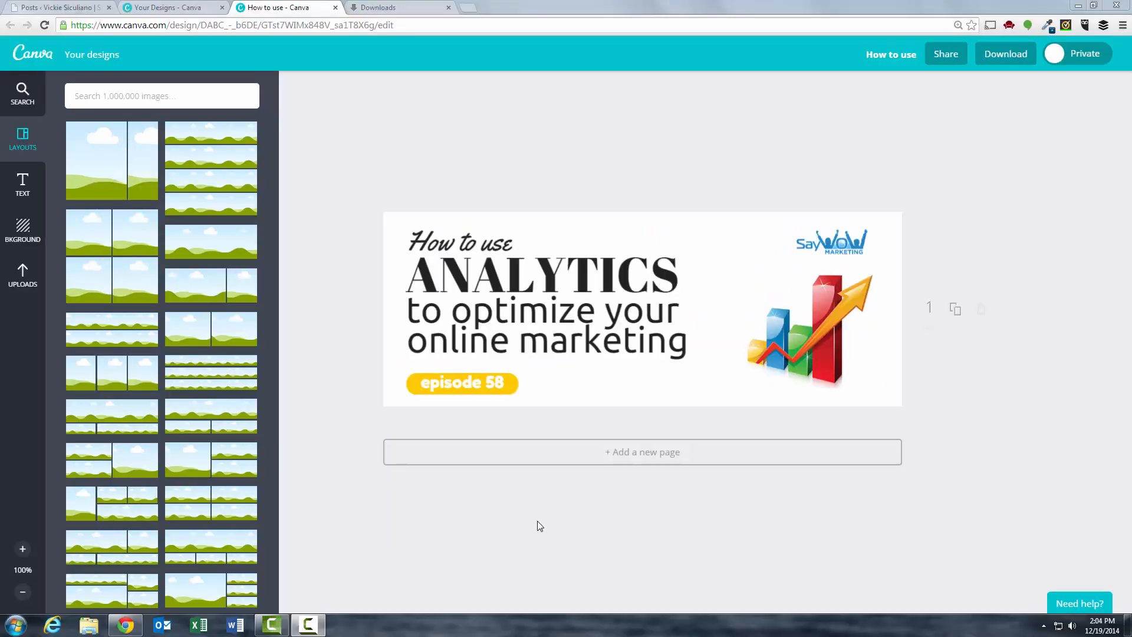
mouse_move(944, 140)
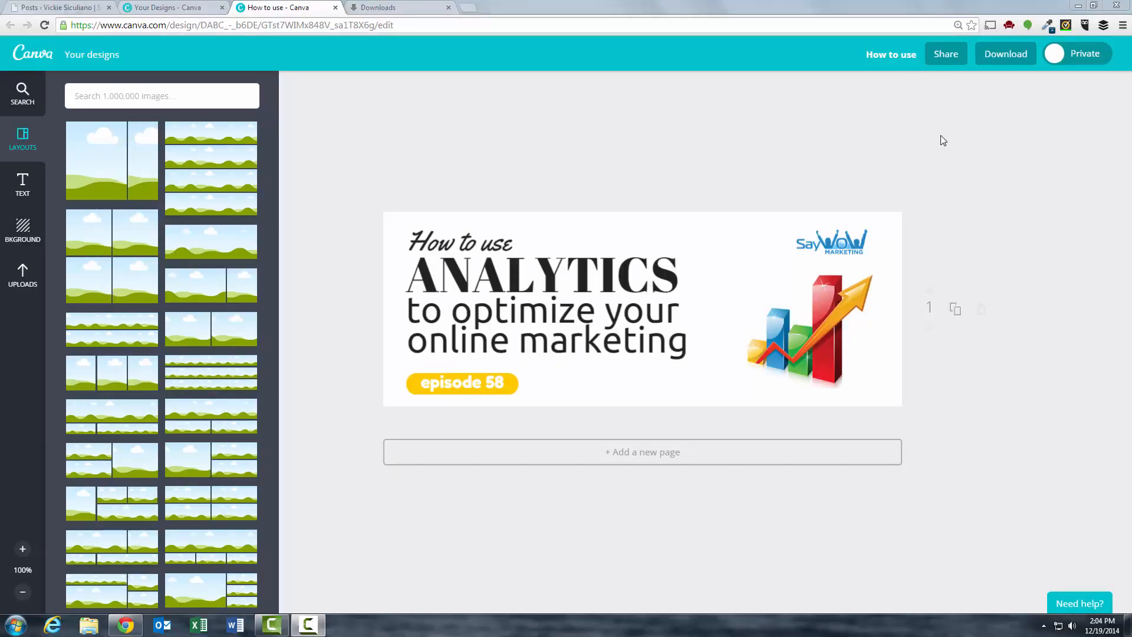
mouse_move(1012, 64)
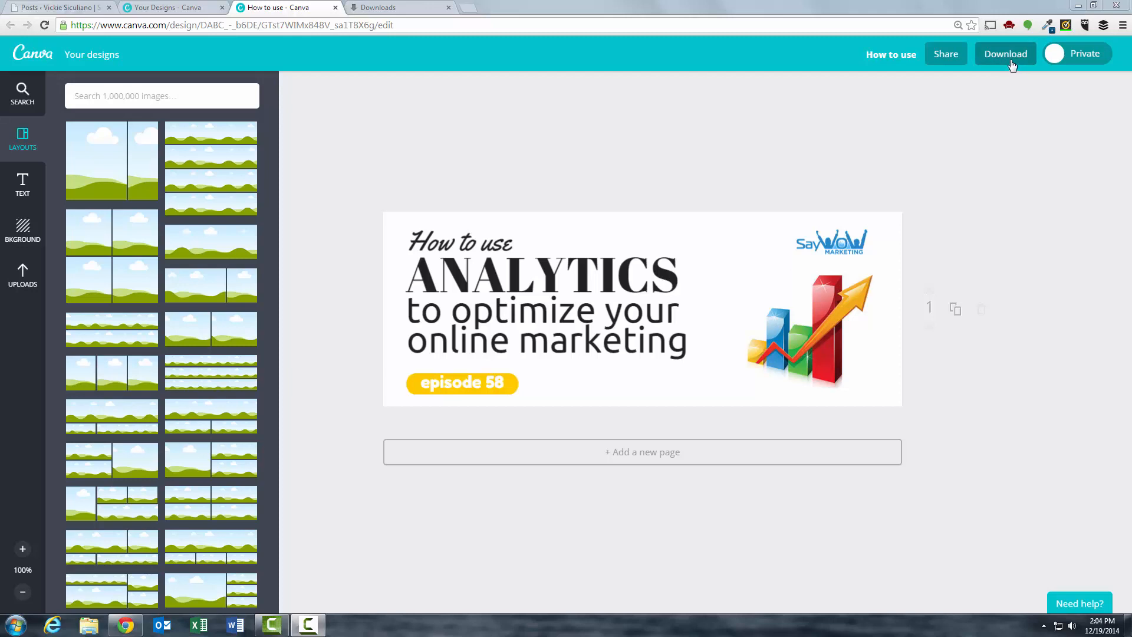
Download the 'How to use ANALYTICS' banner as a PNG and open it in Photo Viewer
click(1006, 53)
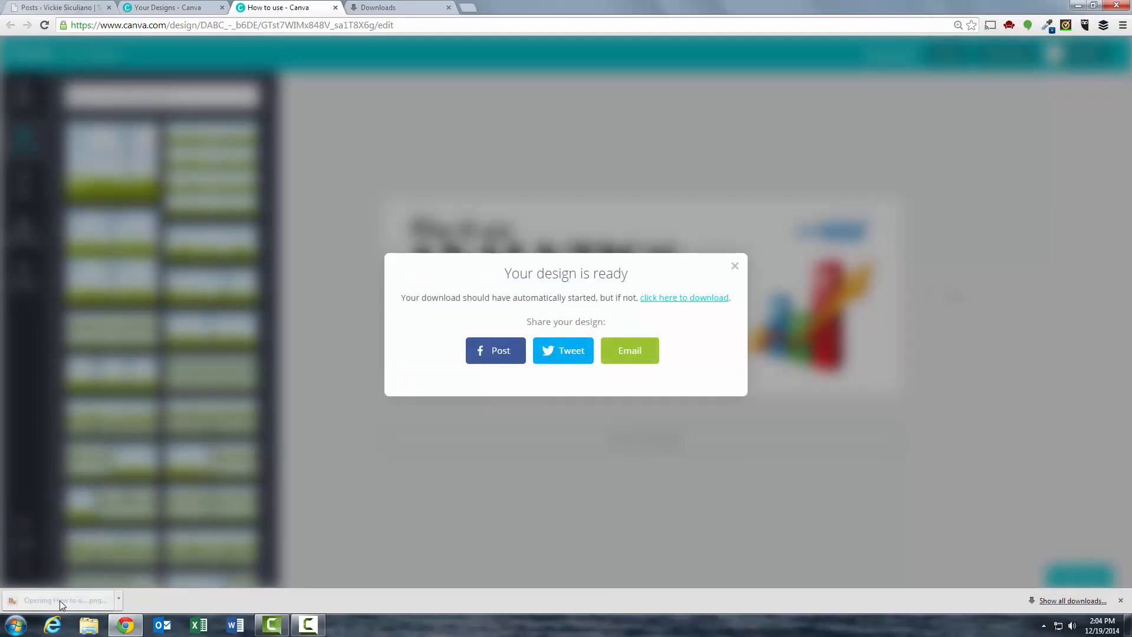
click(56, 600)
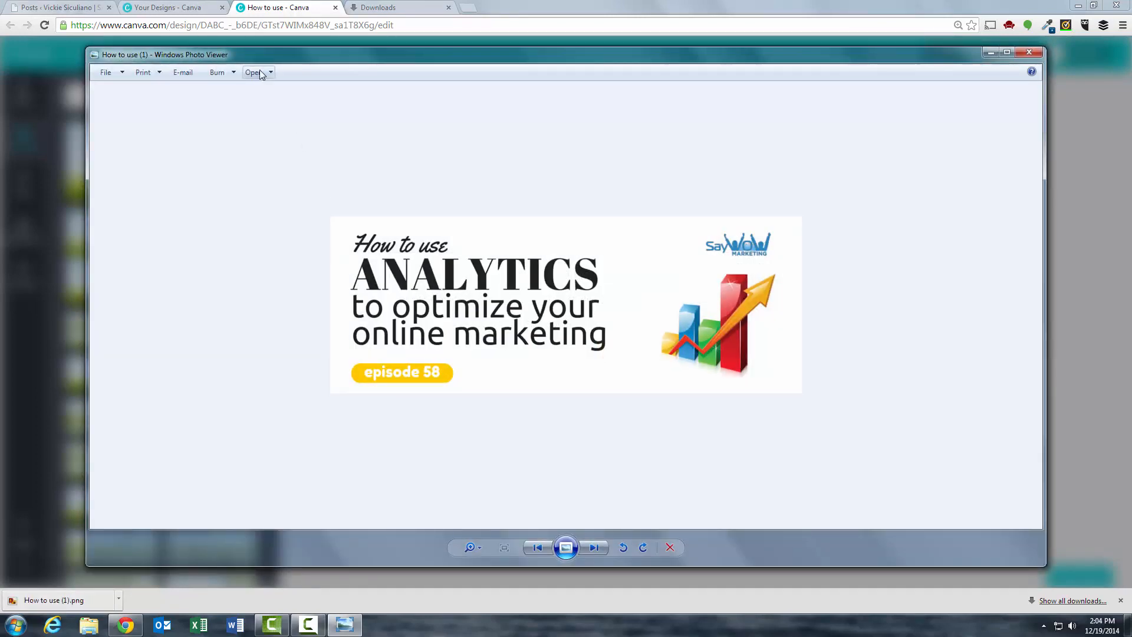
Open the 800 × 300 px banner in Paint and show its Save as format options
click(254, 72)
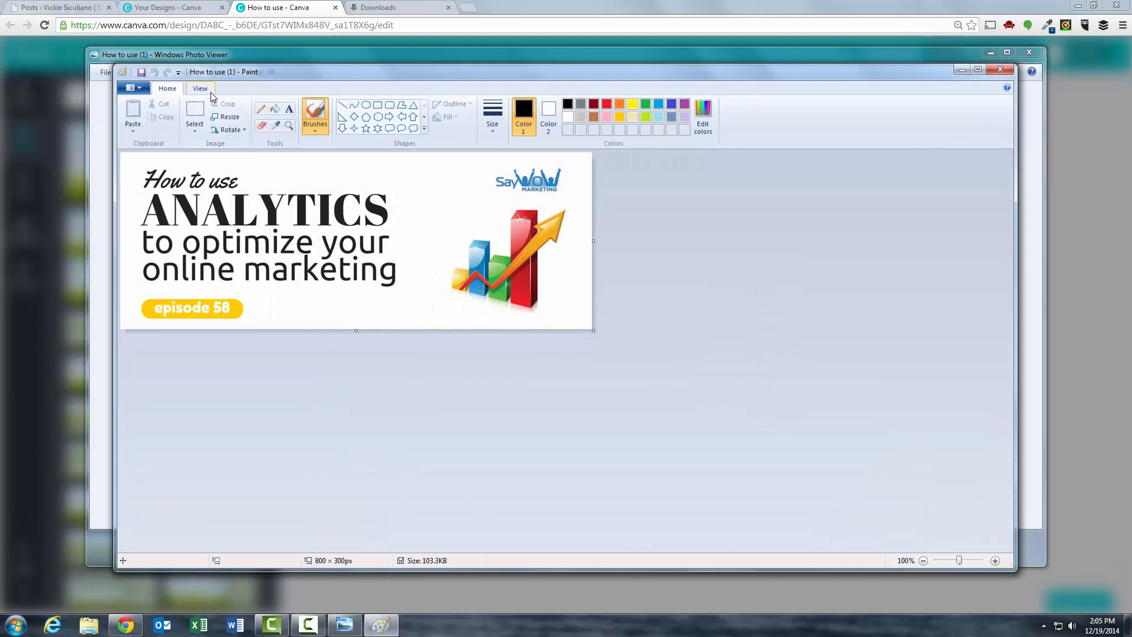
mouse_move(130, 89)
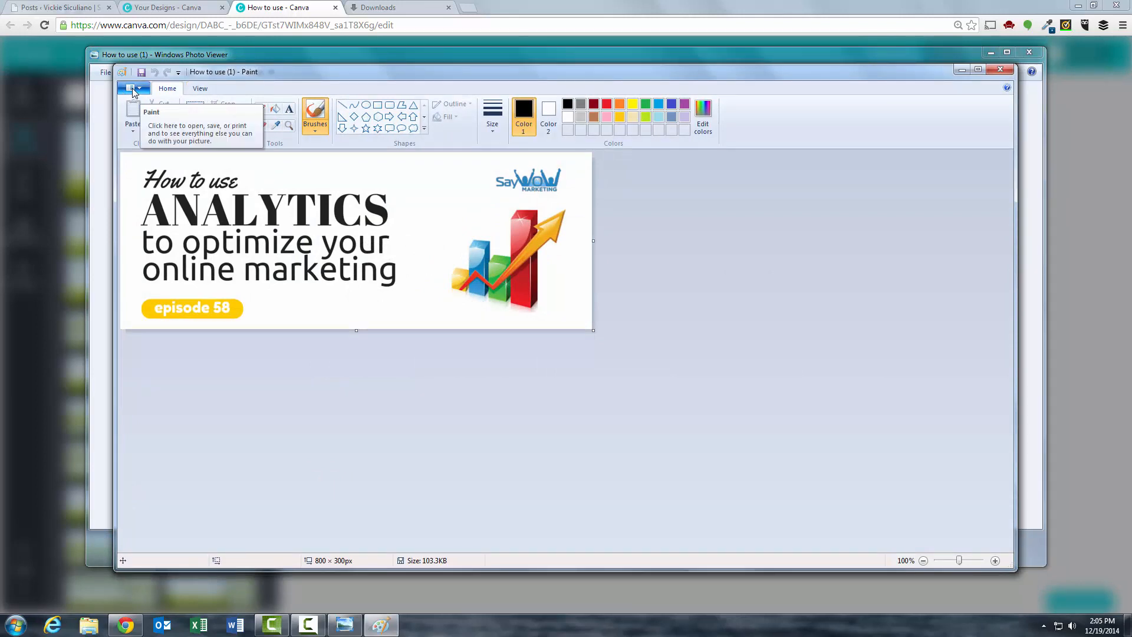
click(131, 89)
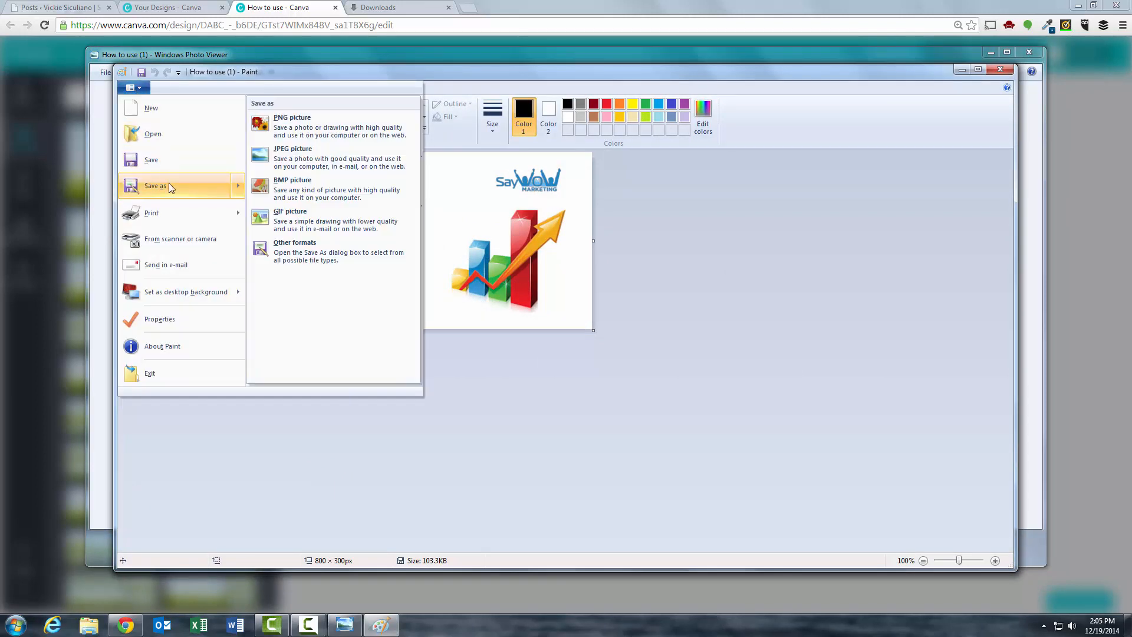
mouse_move(319, 145)
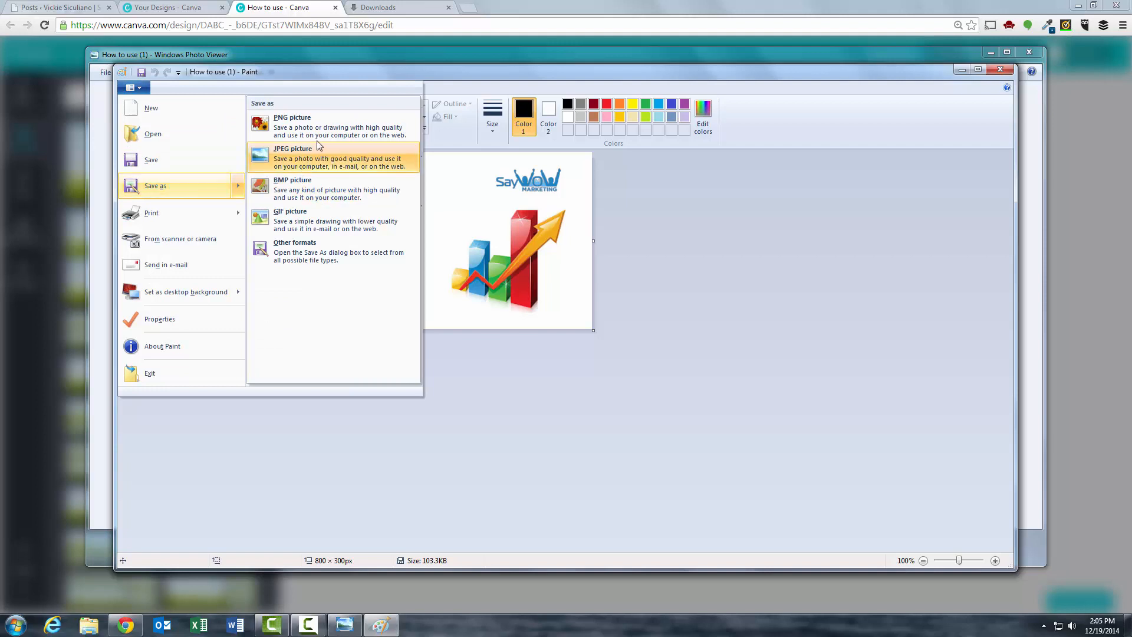
mouse_move(306, 193)
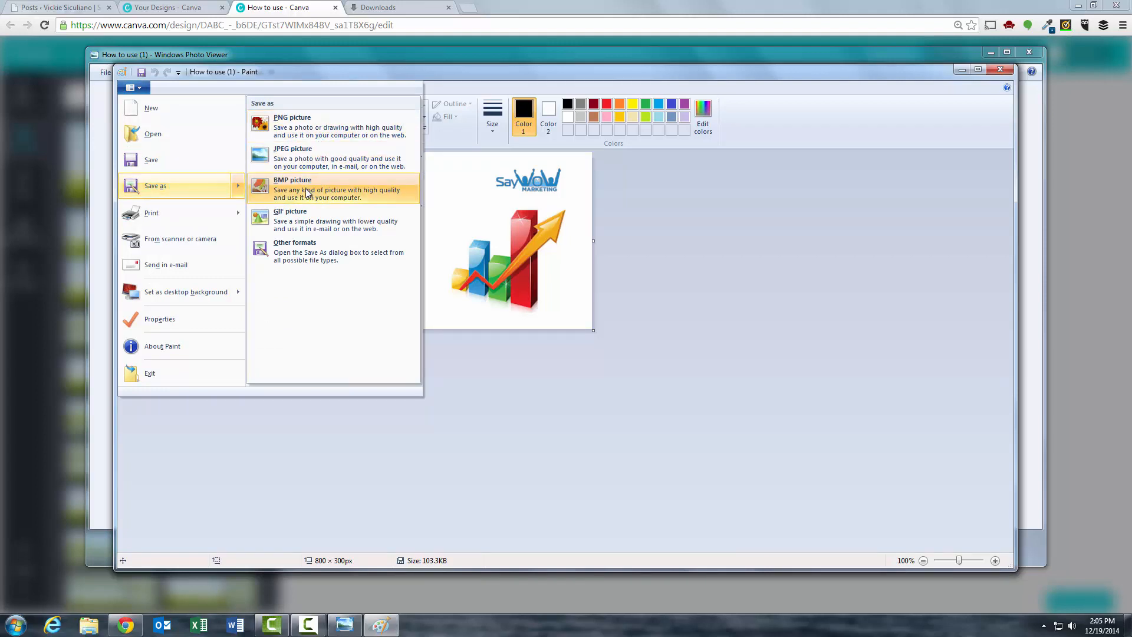
mouse_move(301, 226)
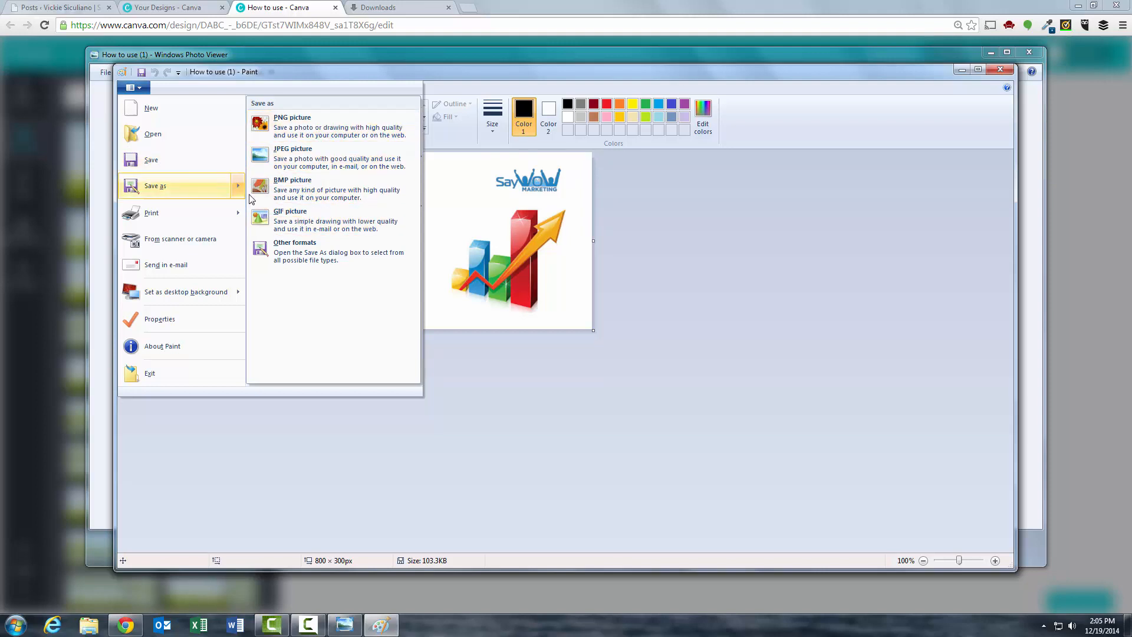
mouse_move(259, 167)
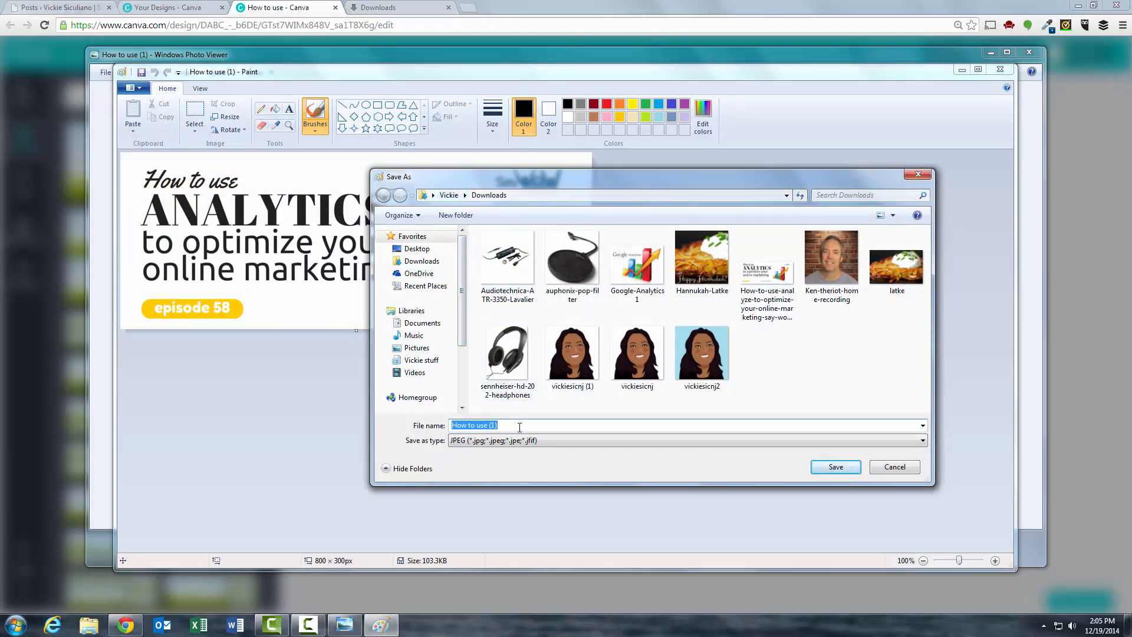
Save the banner as JPEG 'testimageforweb' in Downloads, accepting the transparency warning
text(testimageforweb)
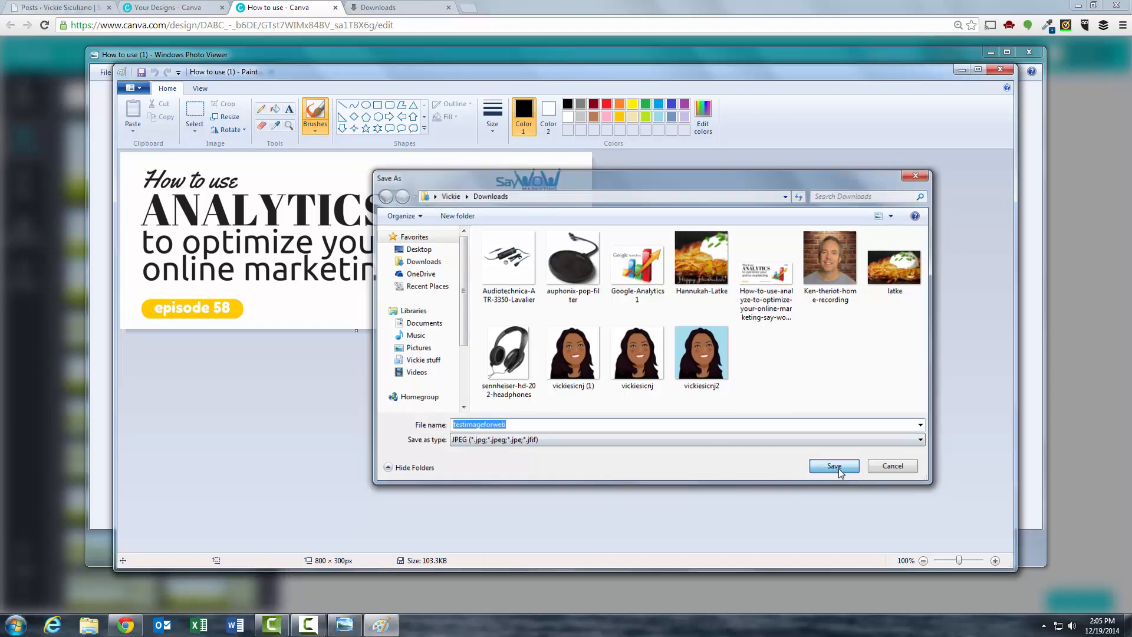
click(834, 466)
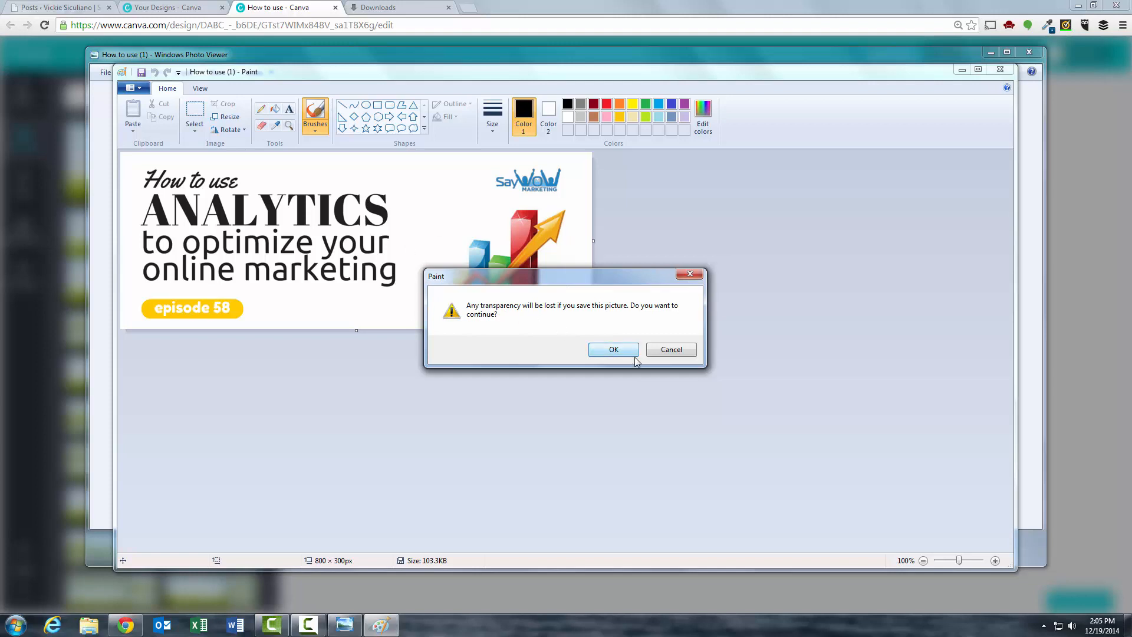
click(613, 349)
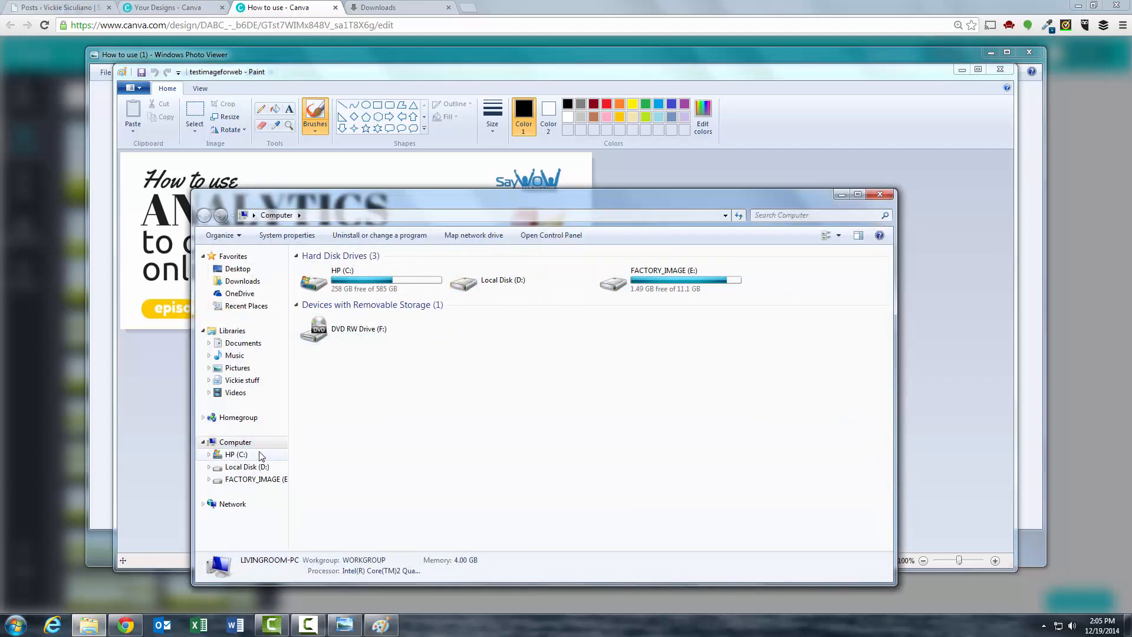
Open Downloads and view the 52 KB testimageforweb JPEG in Photo Viewer
double_click(233, 455)
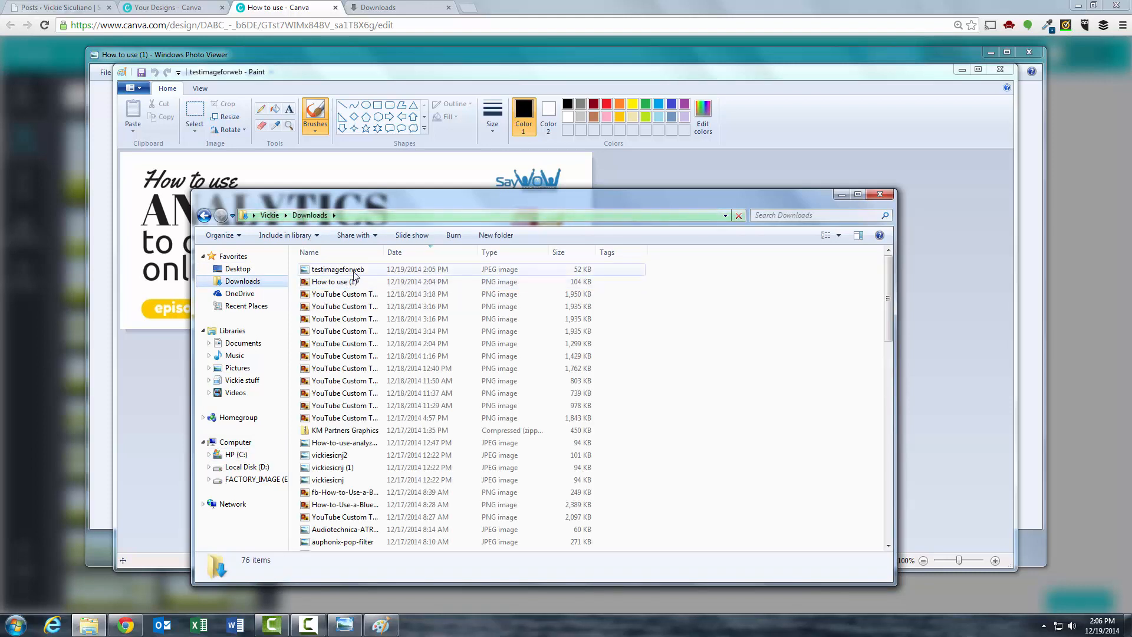
click(337, 269)
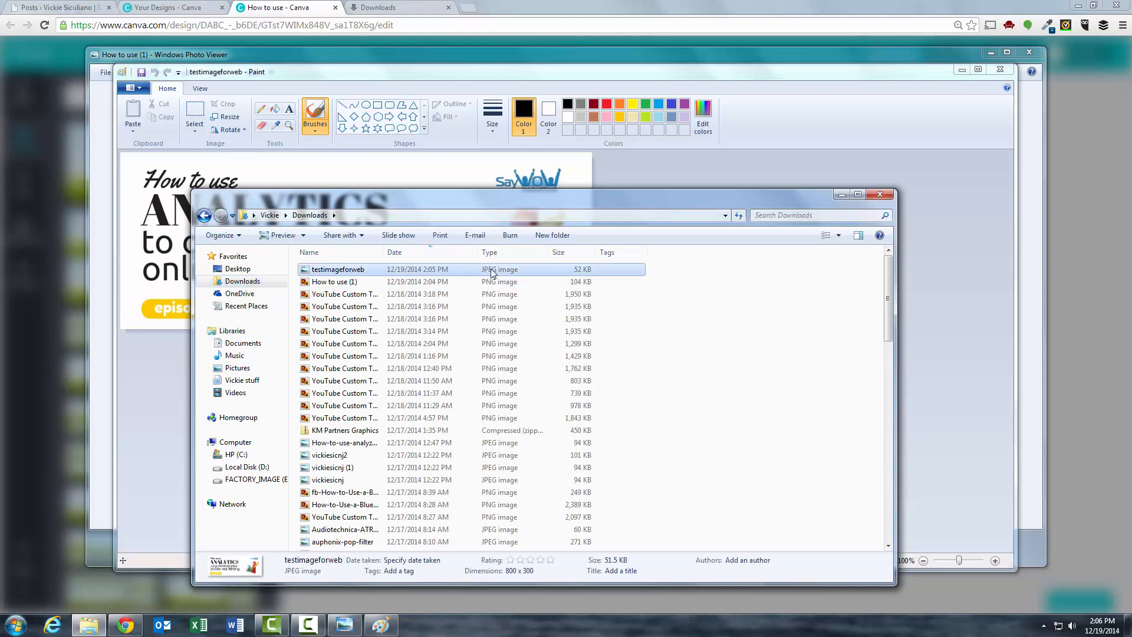
double_click(338, 269)
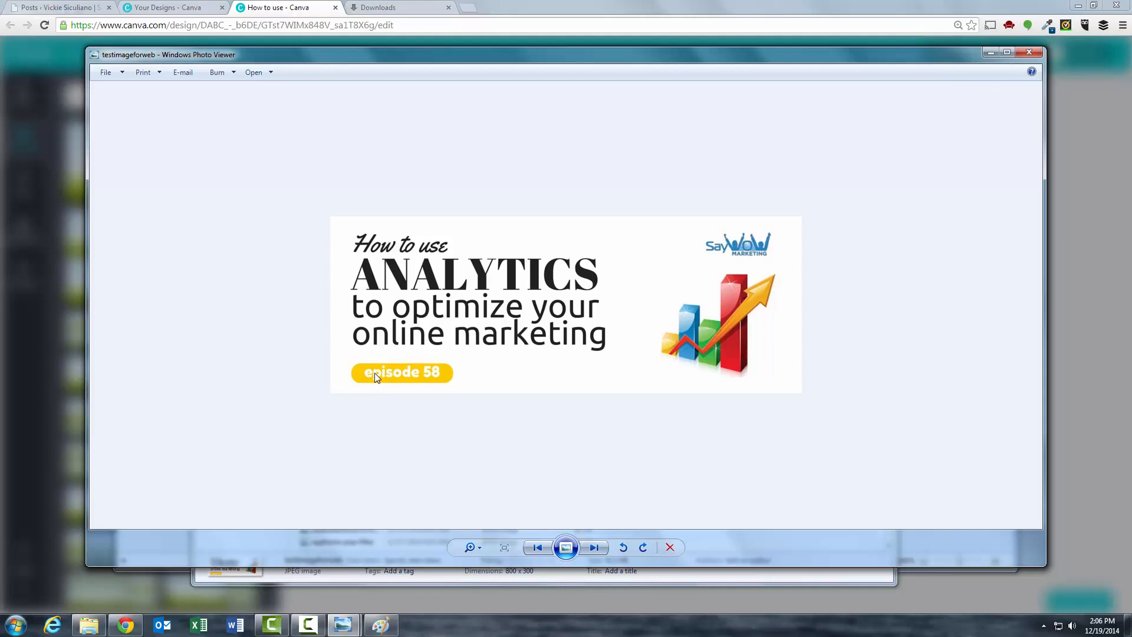
mouse_move(380, 377)
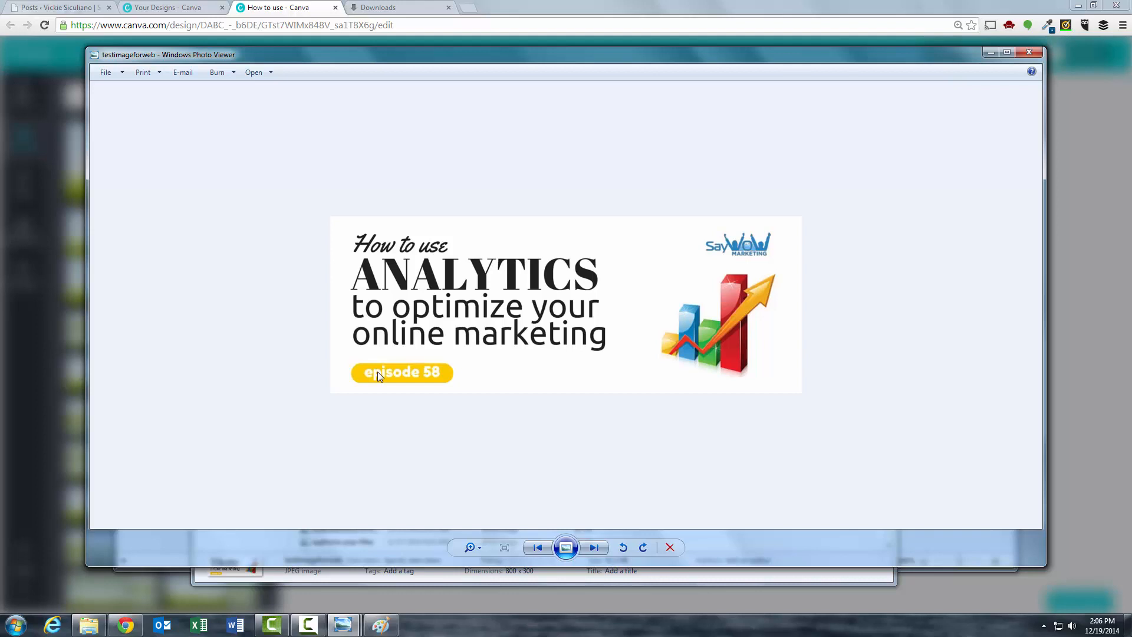
mouse_move(486, 434)
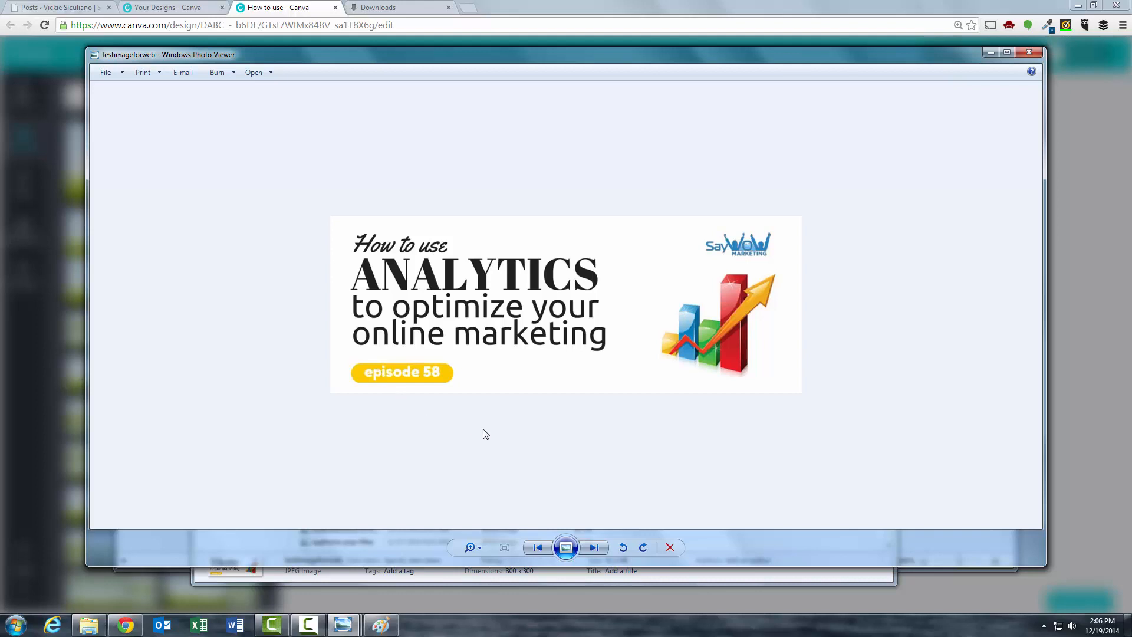